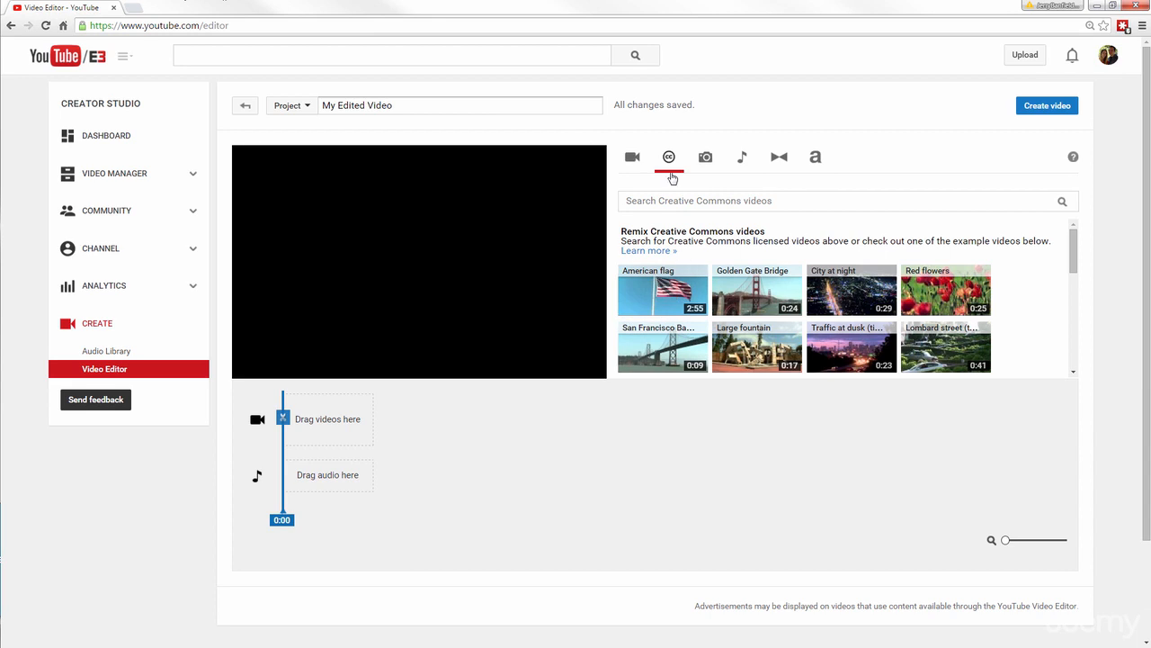
# Browse uploads and Creative Commons clips, pausing the American flag clip preview.
pyautogui.click(631, 156)
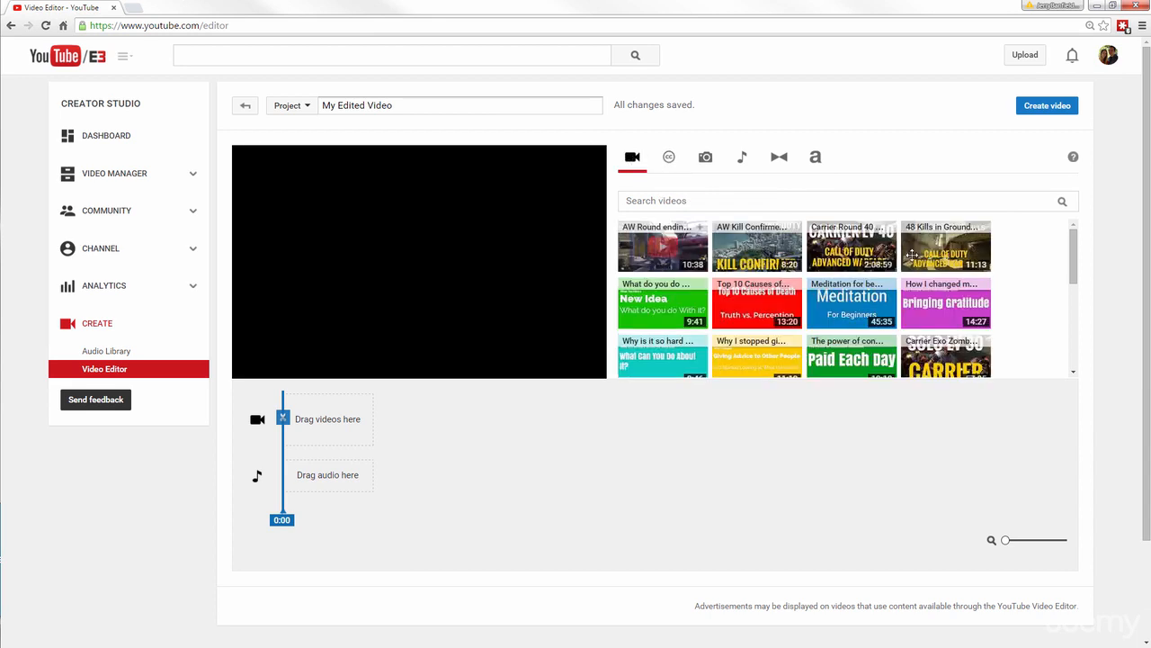
pyautogui.moveTo(668, 156)
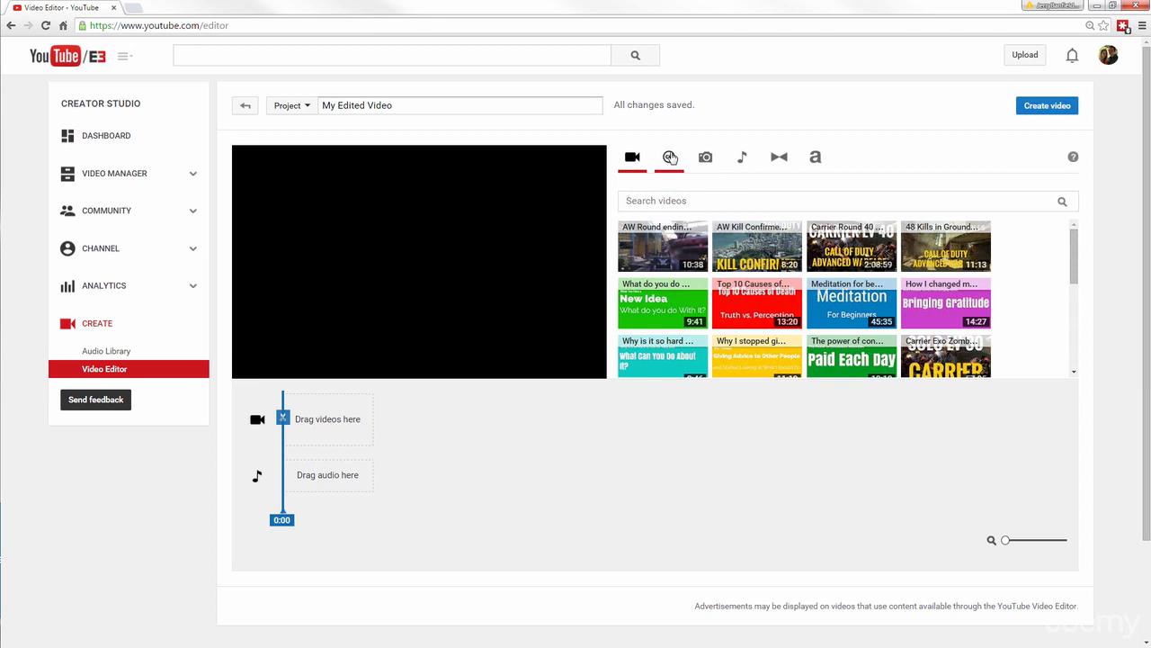
pyautogui.click(668, 157)
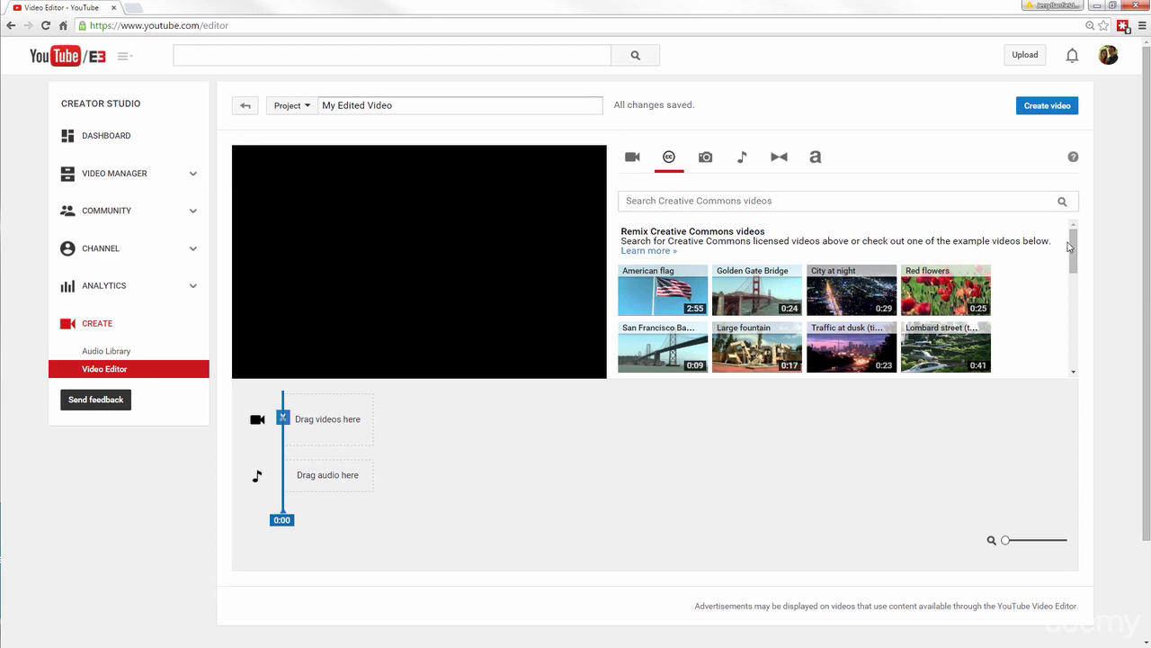
pyautogui.scroll(-3)
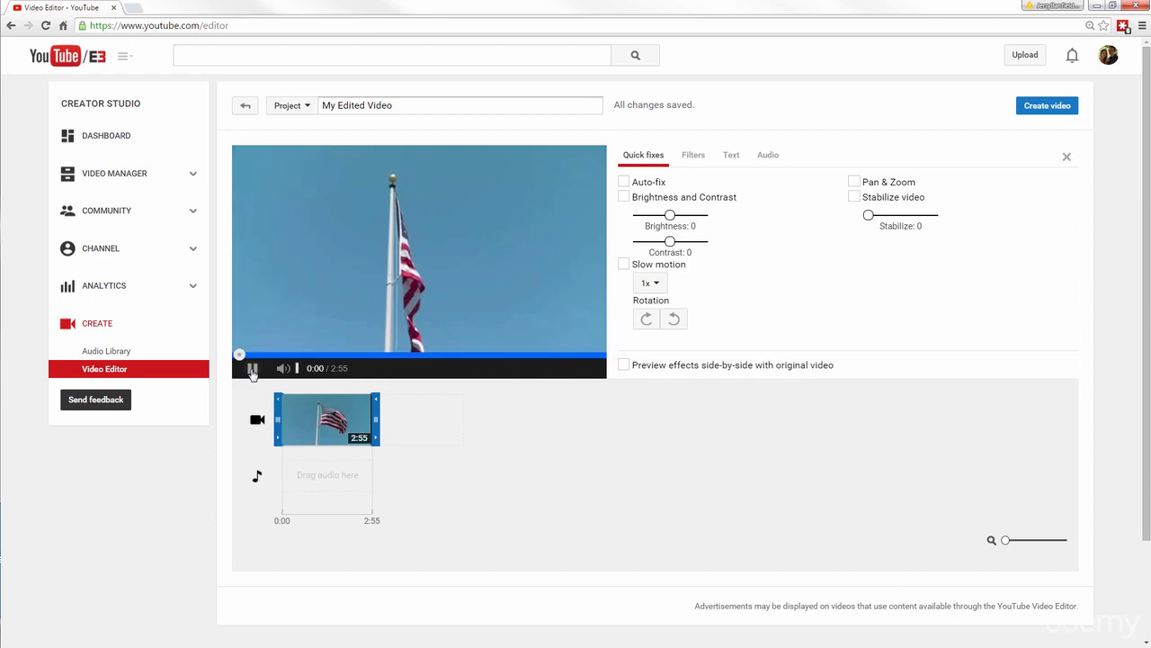
pyautogui.click(254, 368)
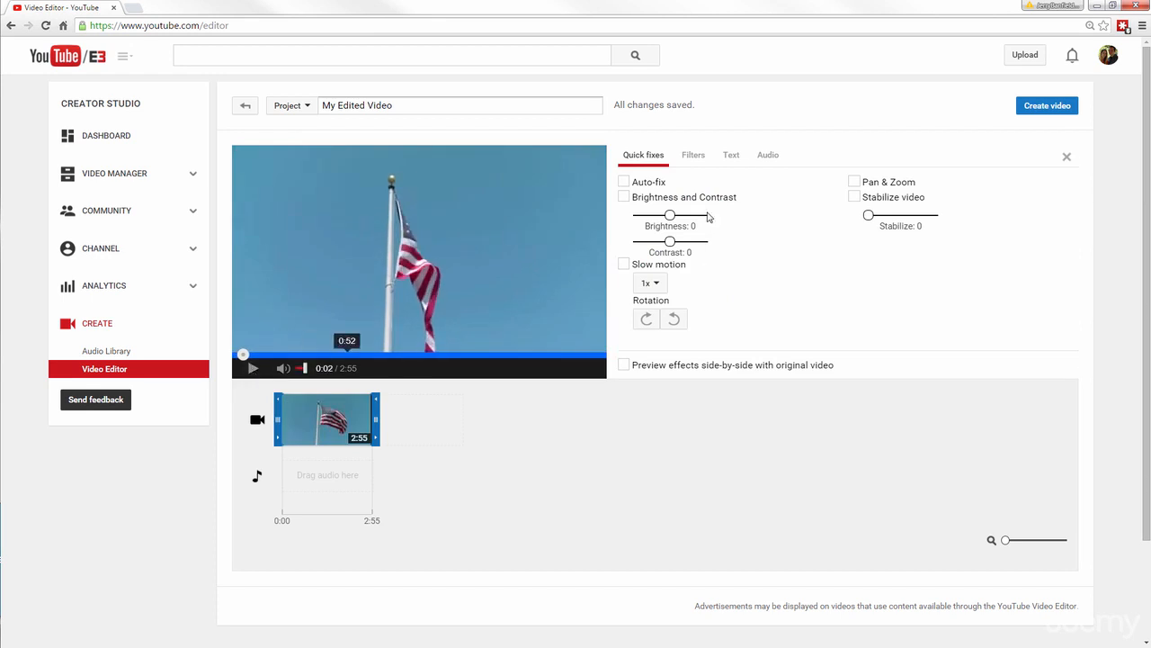
pyautogui.click(340, 111)
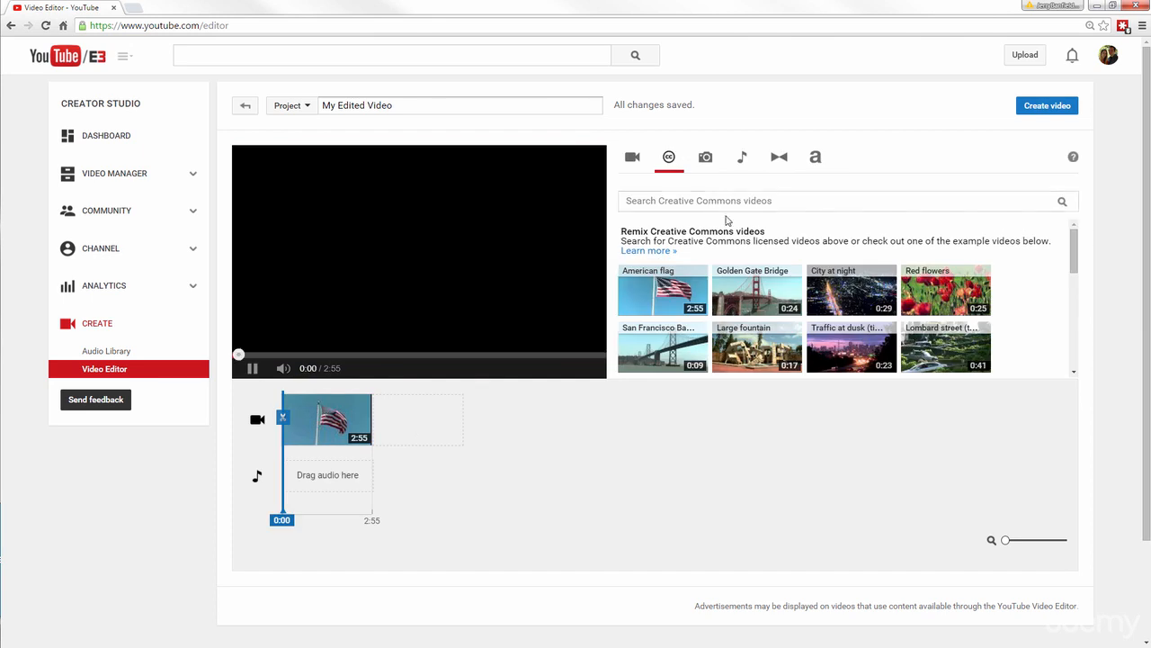
# Append the Golden Gate Bridge and City at night clips after the flag clip.
pyautogui.click(253, 368)
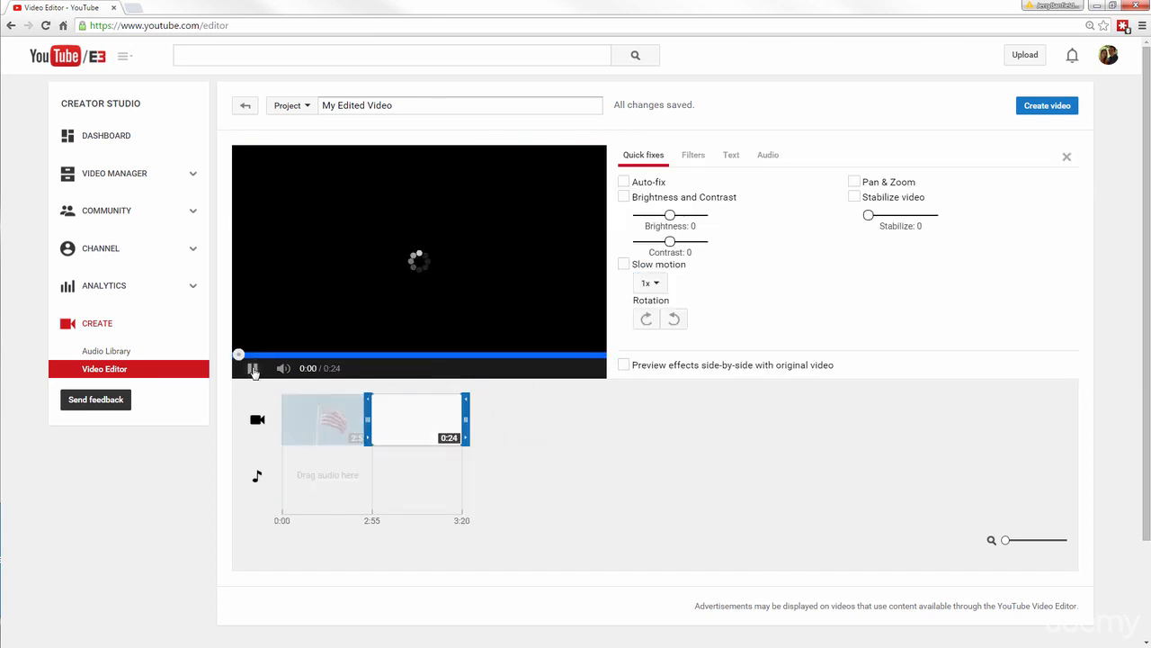
pyautogui.click(254, 369)
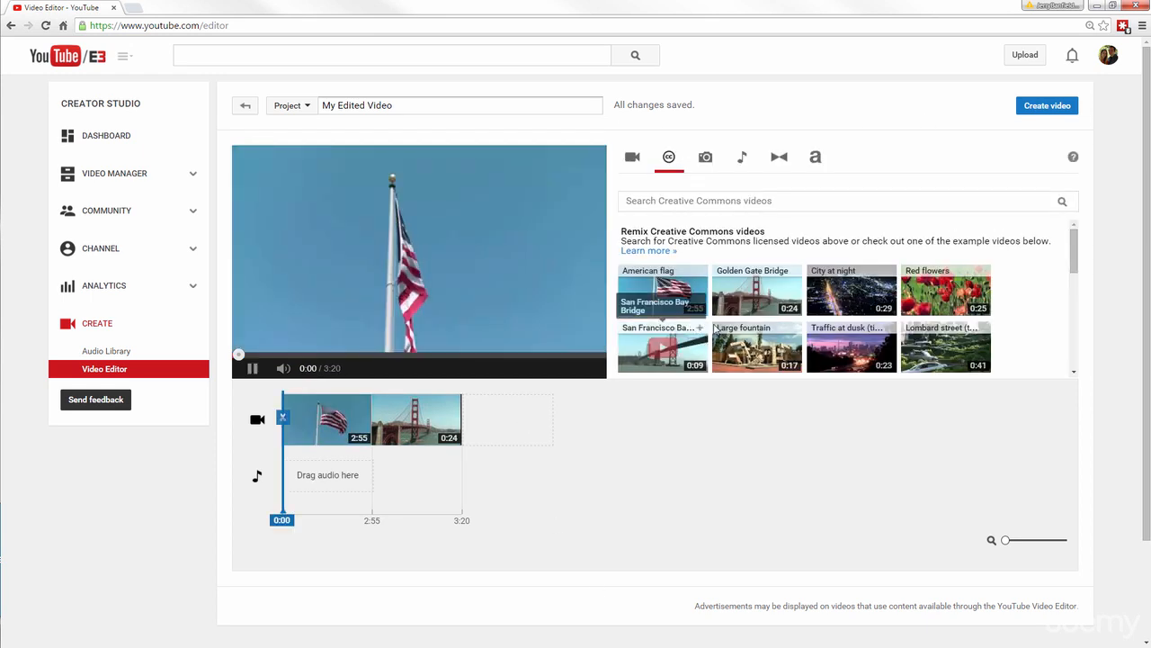
pyautogui.moveTo(852, 289); pyautogui.dragTo(513, 419)
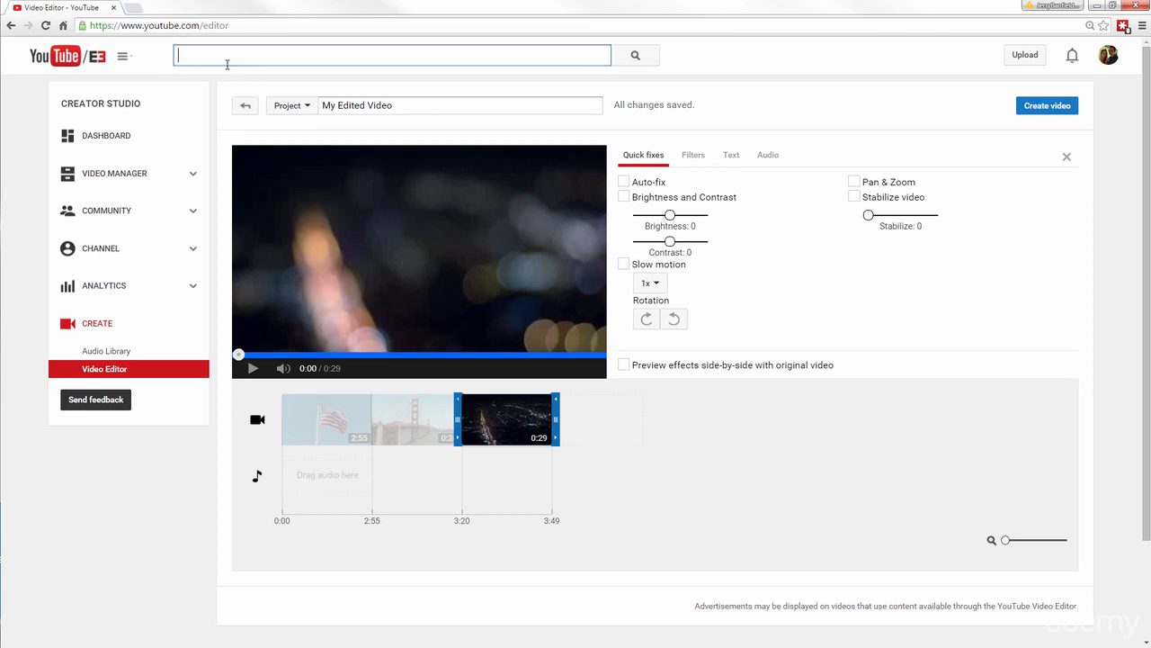
# Search YouTube for 'honey badger'.
pyautogui.write('honey badger')
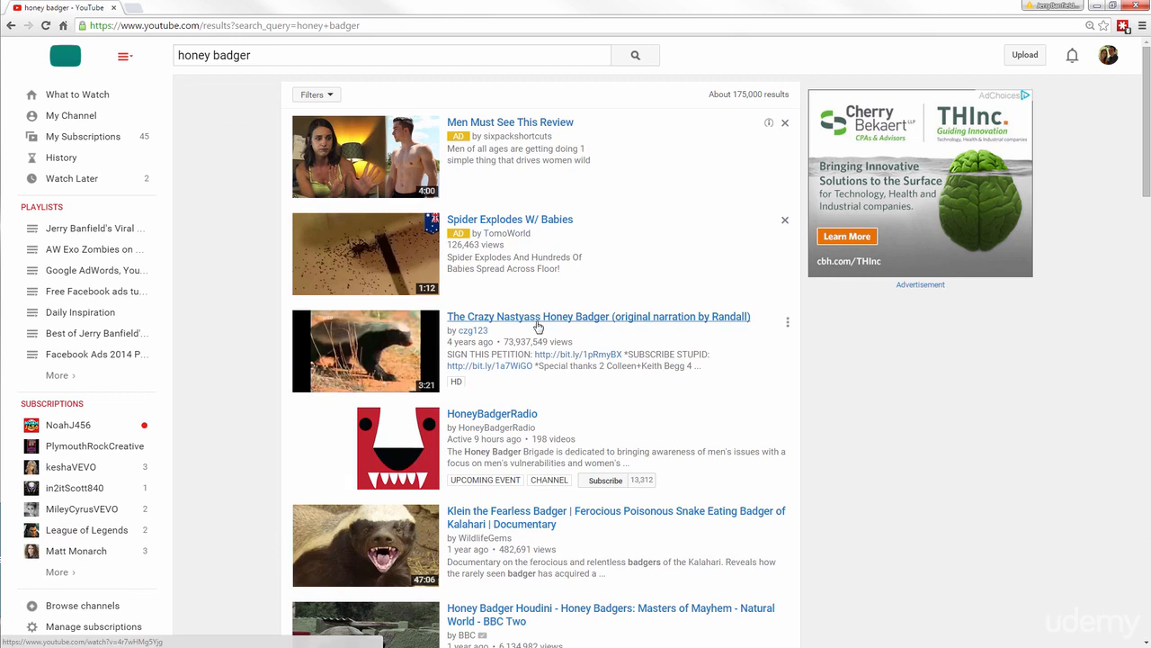
pyautogui.moveTo(538, 324)
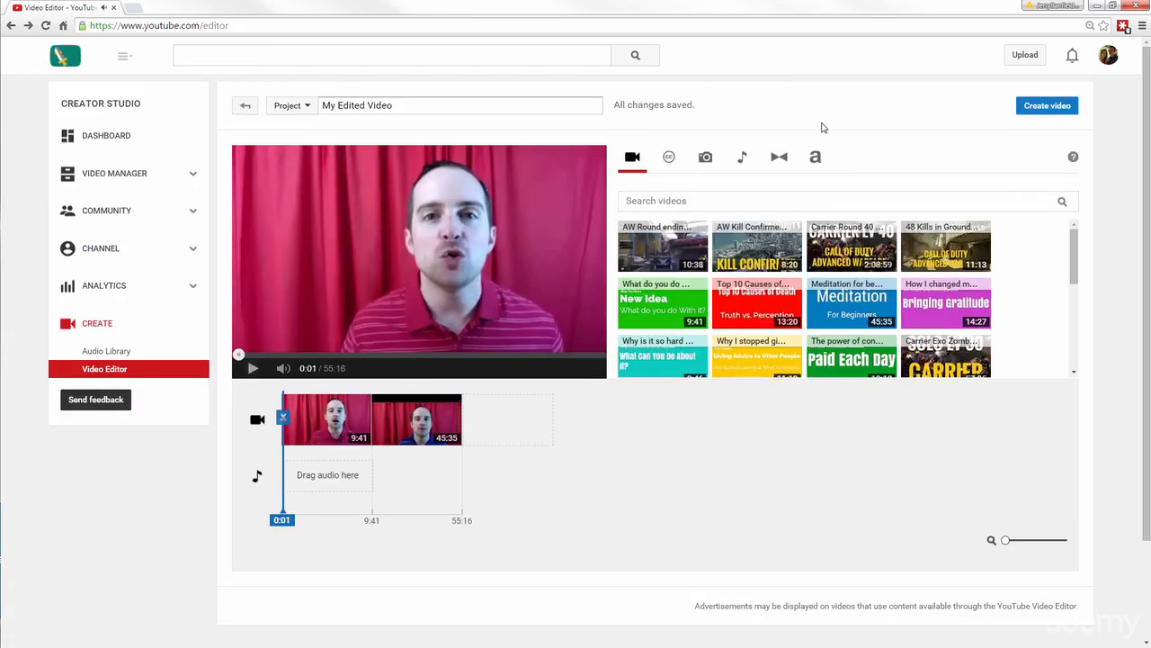
# Search Creative Commons clips for 'badger' and scroll through the results.
pyautogui.click(668, 157)
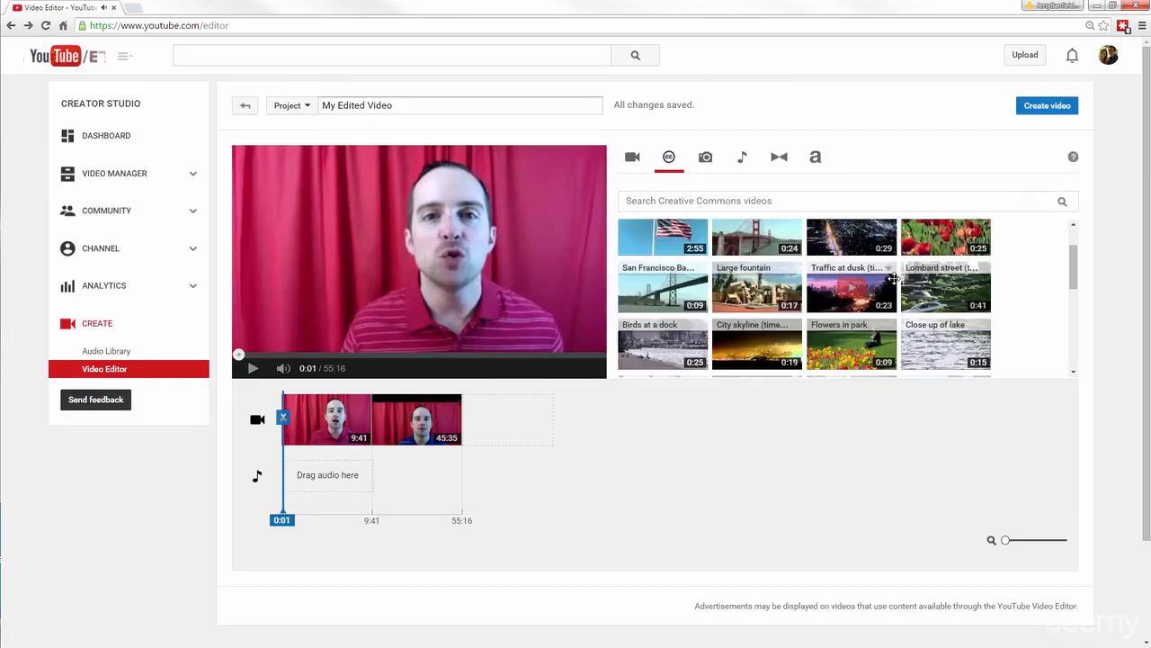
pyautogui.write('honey badger')
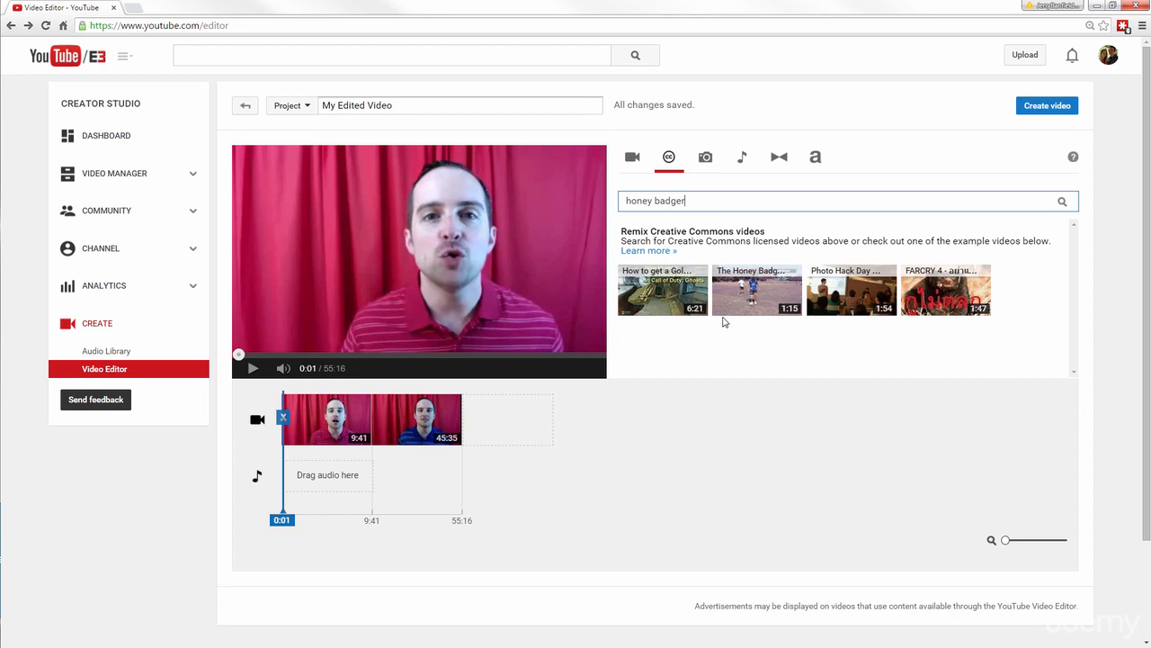
pyautogui.moveTo(642, 193)
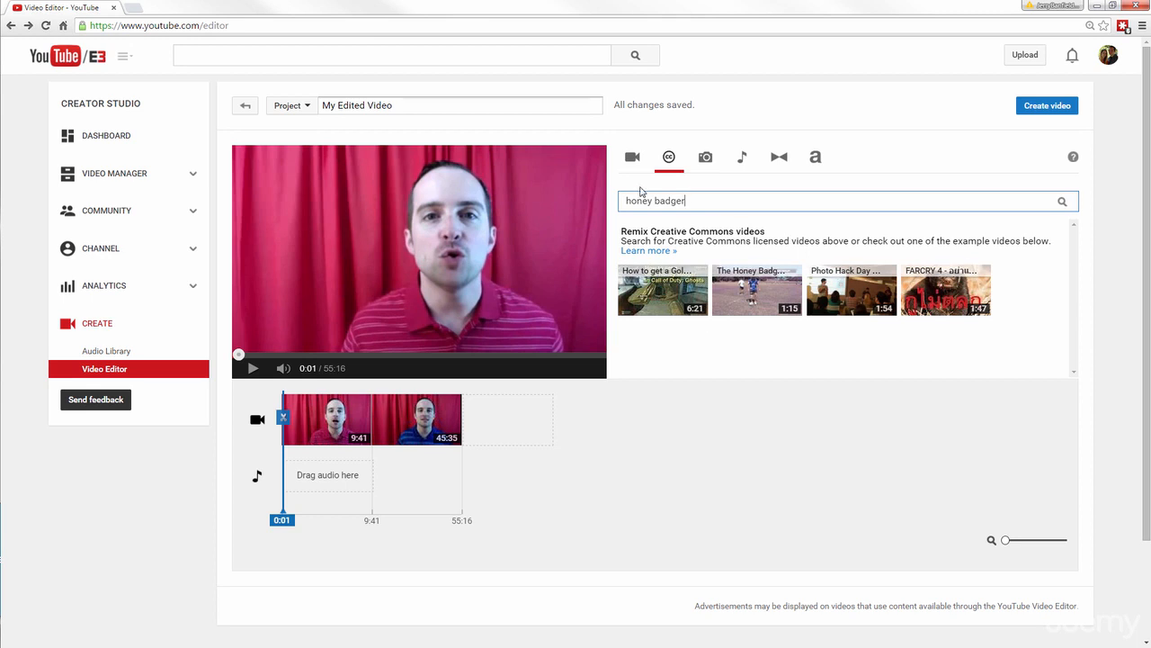
pyautogui.write('badger')
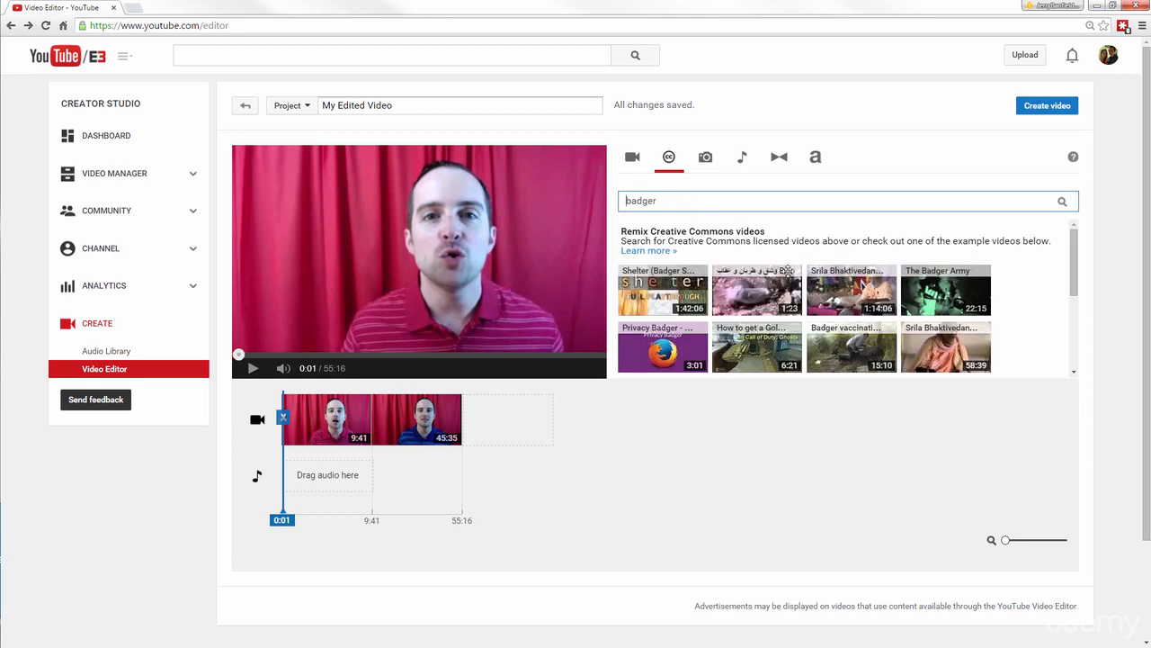
pyautogui.scroll(-3)
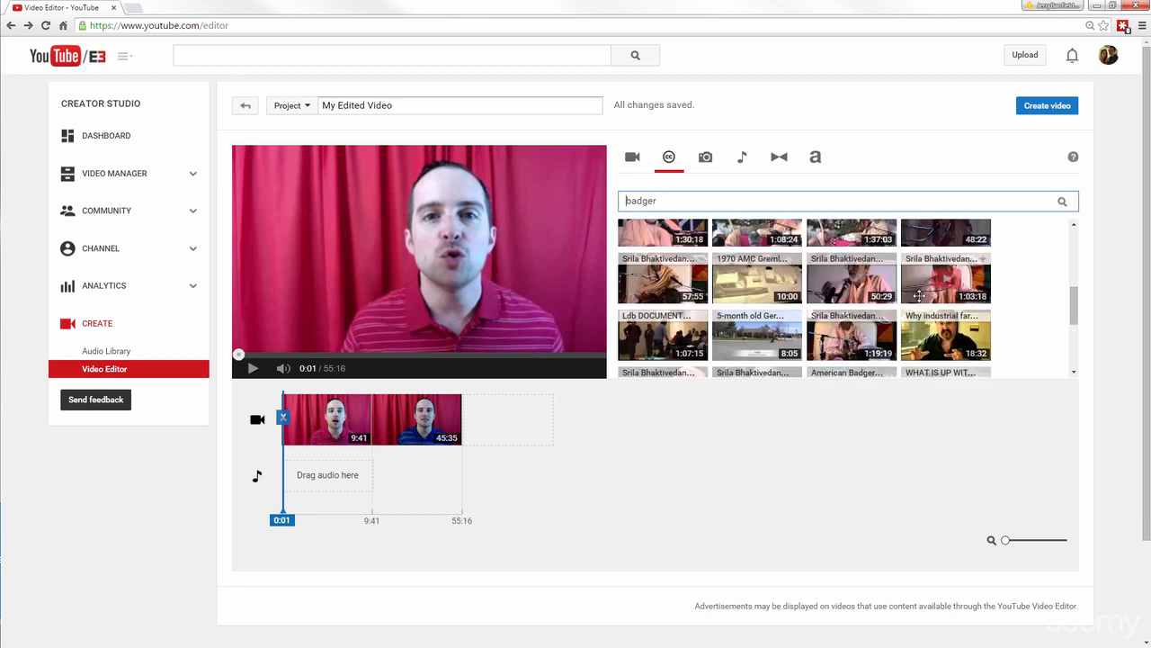
pyautogui.scroll(-3)
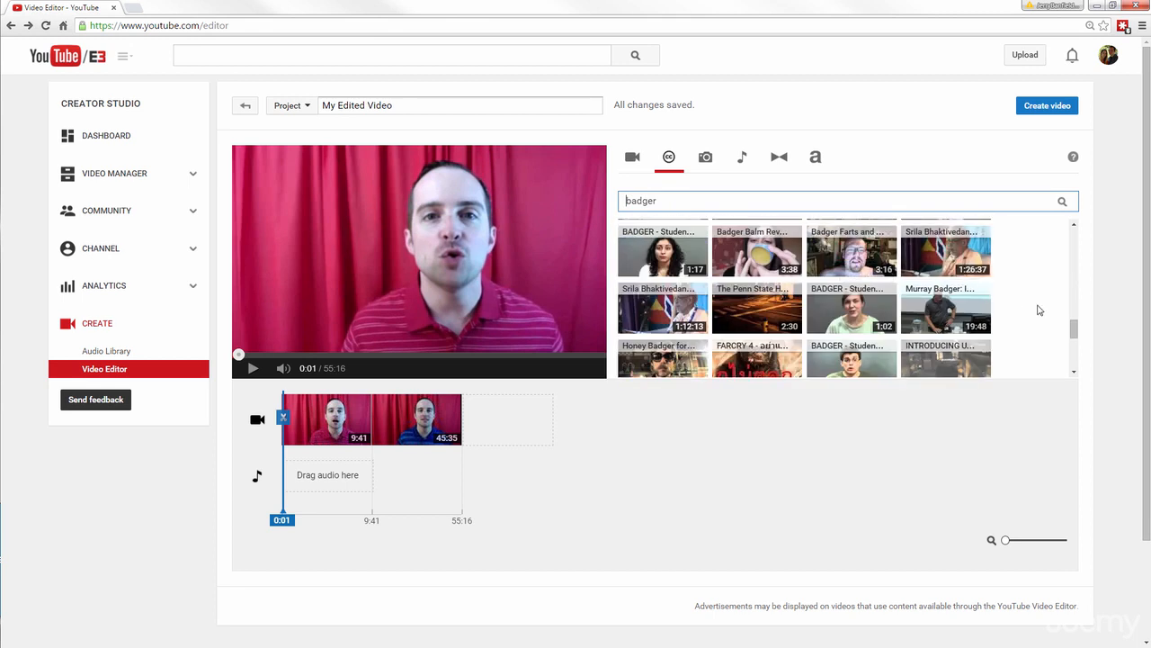
pyautogui.scroll(-3)
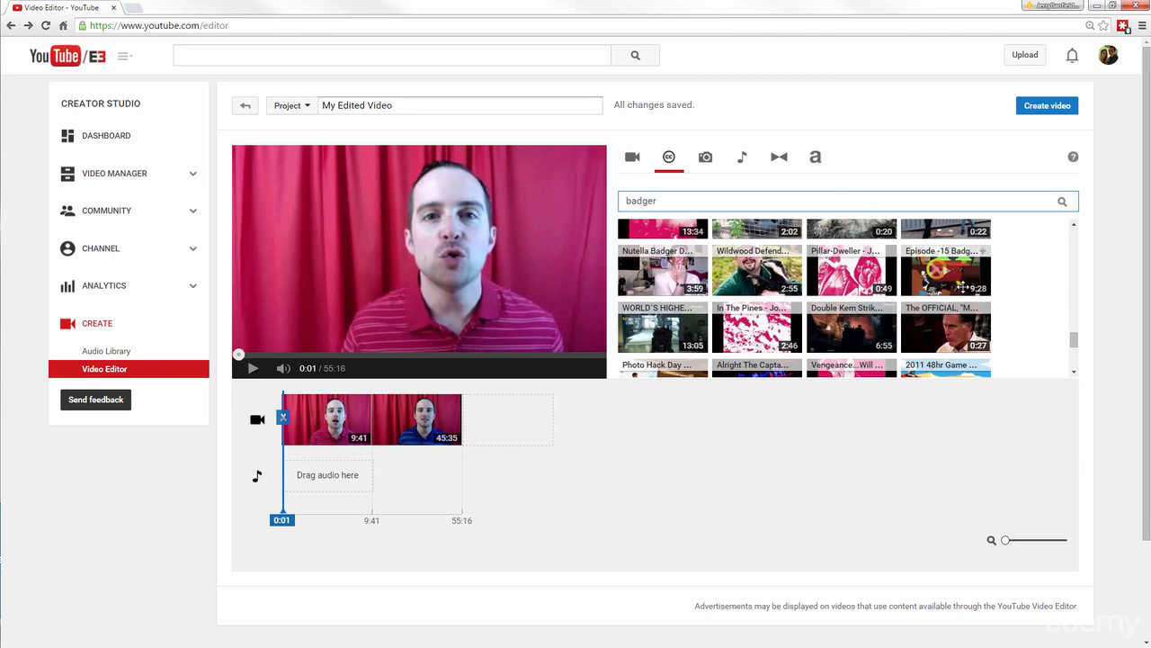
pyautogui.scroll(-3)
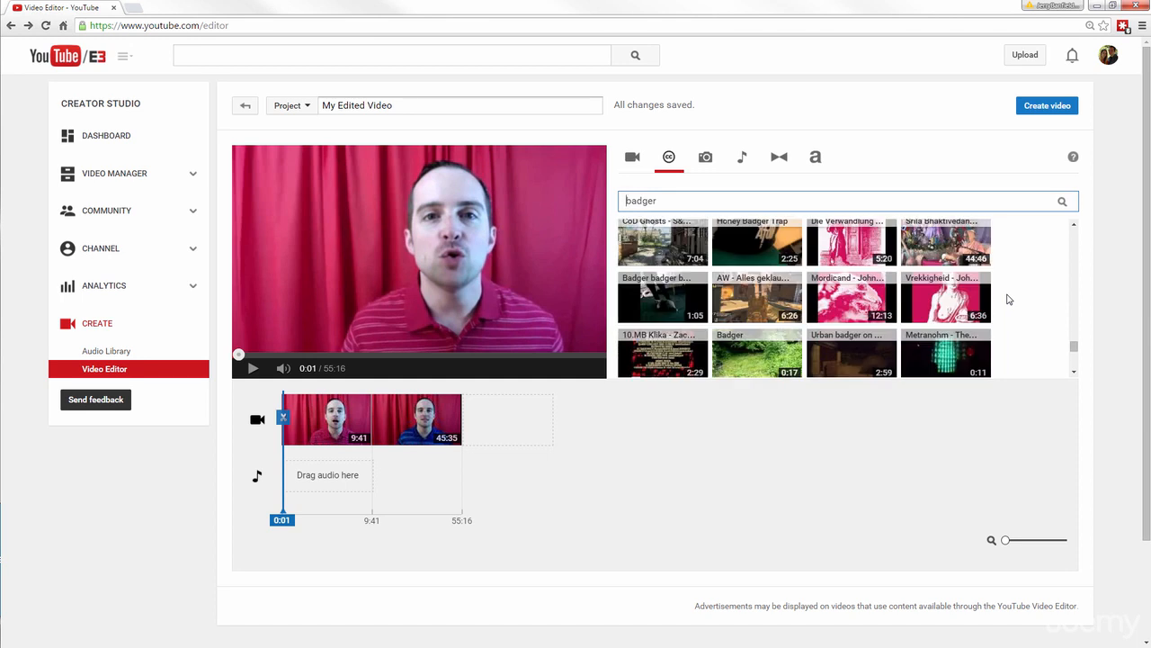
pyautogui.moveTo(1074, 345)
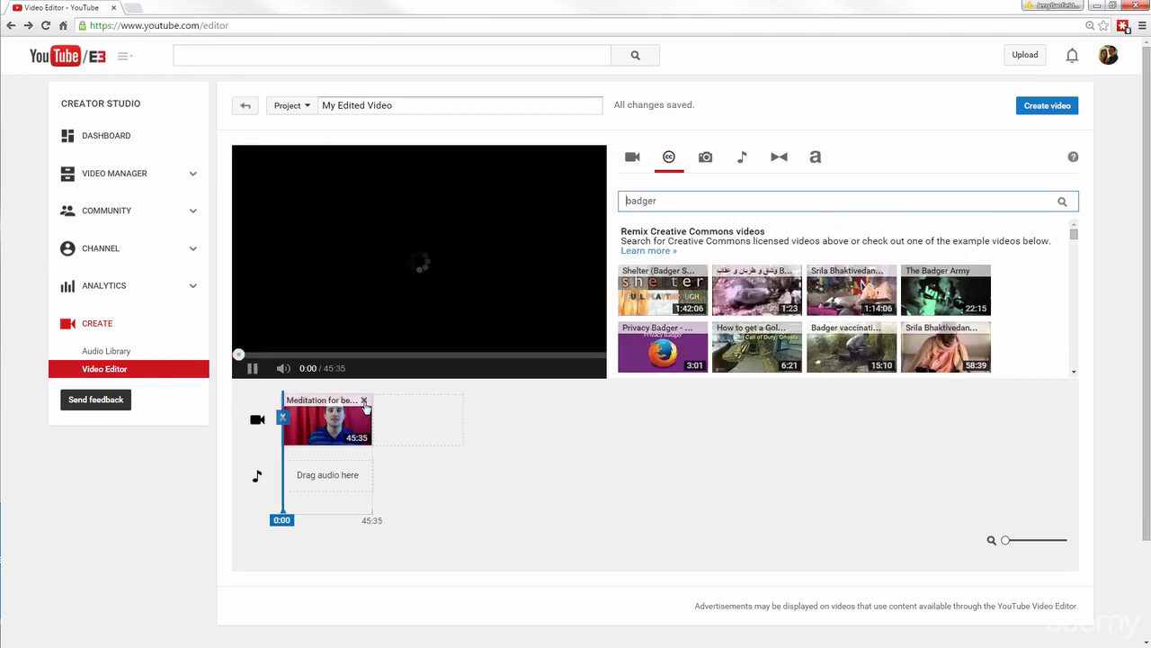
# Remove the remaining timeline clip, browse audio tracks, then return to badger video results.
pyautogui.click(363, 399)
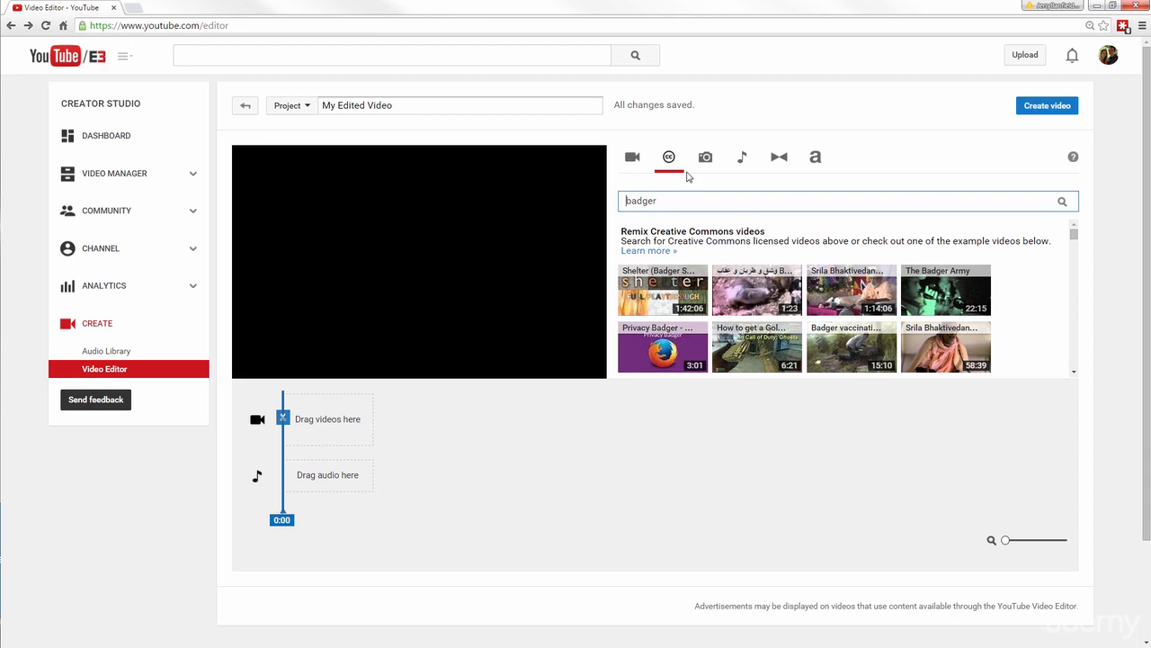
pyautogui.click(742, 157)
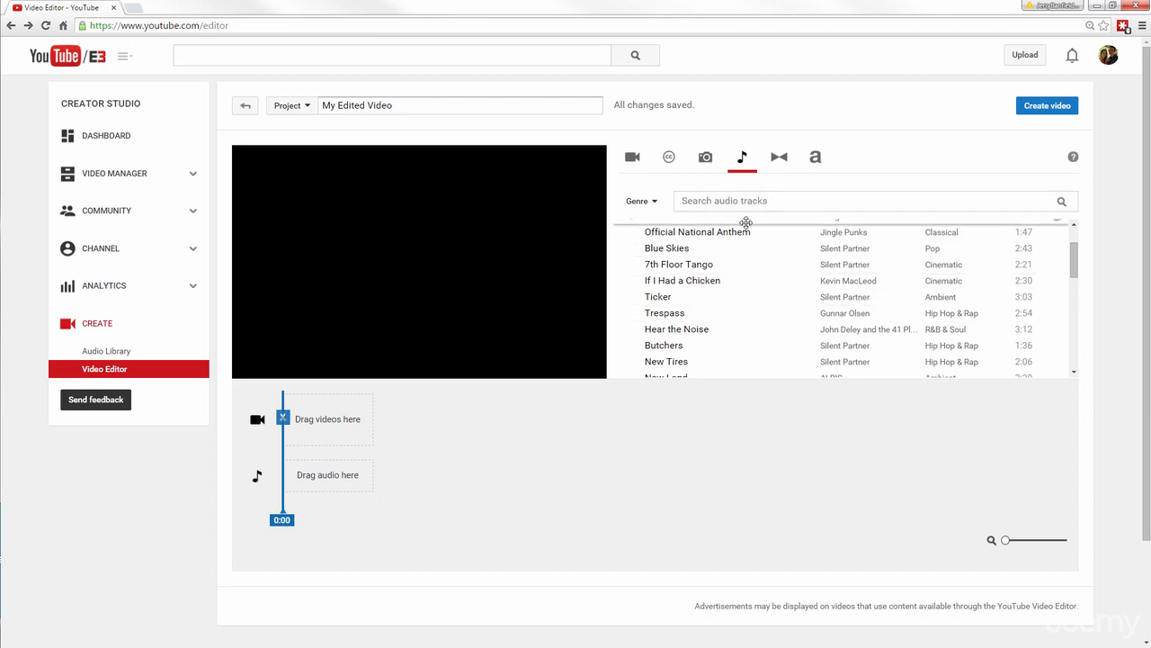
pyautogui.scroll(-3)
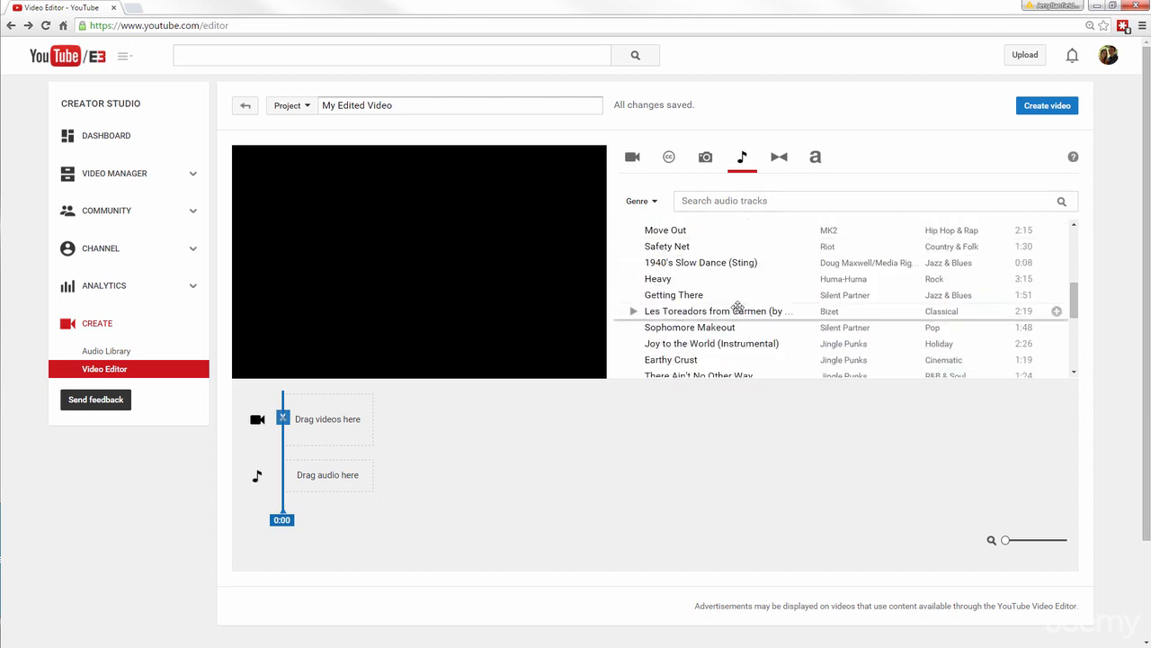
pyautogui.moveTo(737, 310)
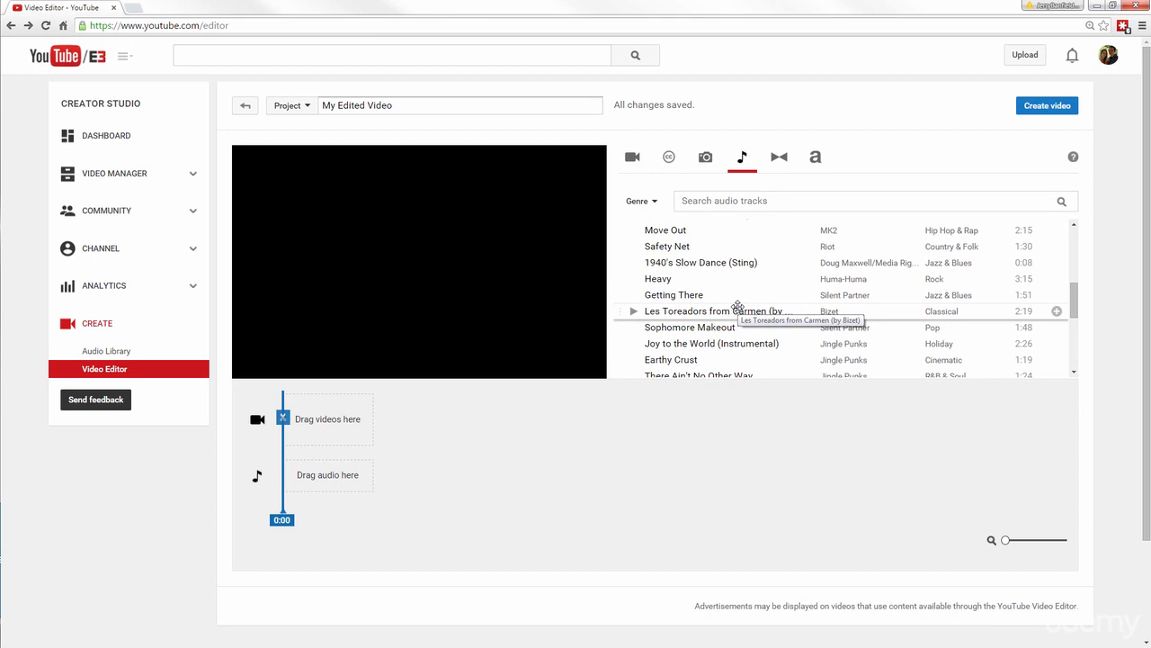
pyautogui.scroll(-3)
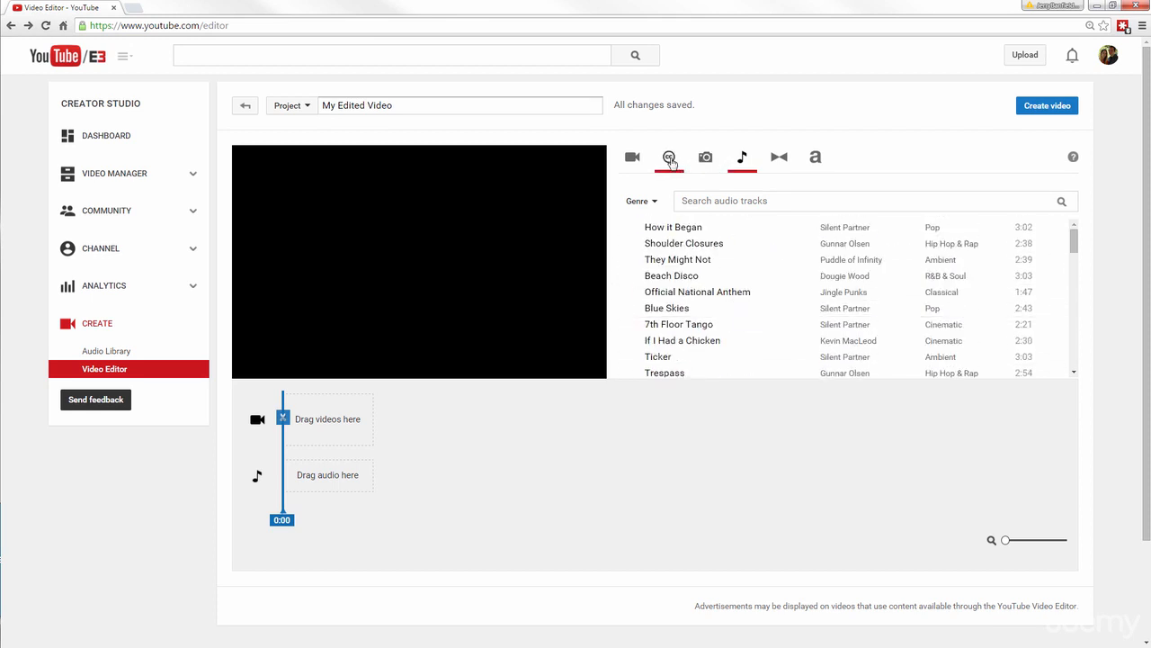
pyautogui.click(669, 157)
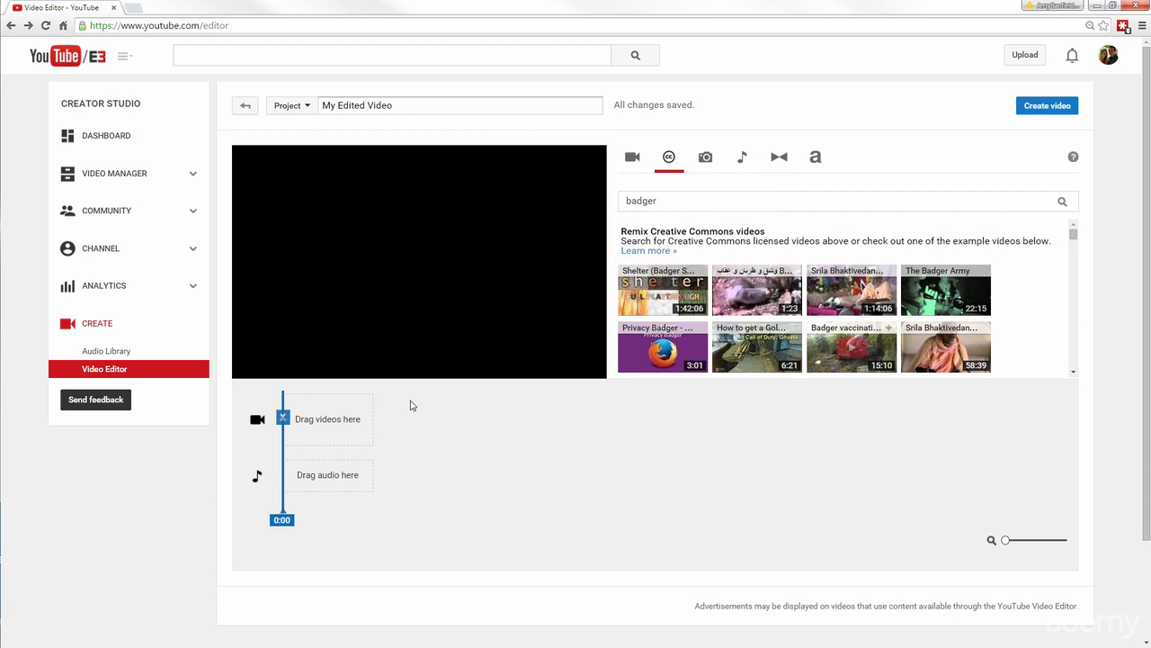
pyautogui.moveTo(403, 378)
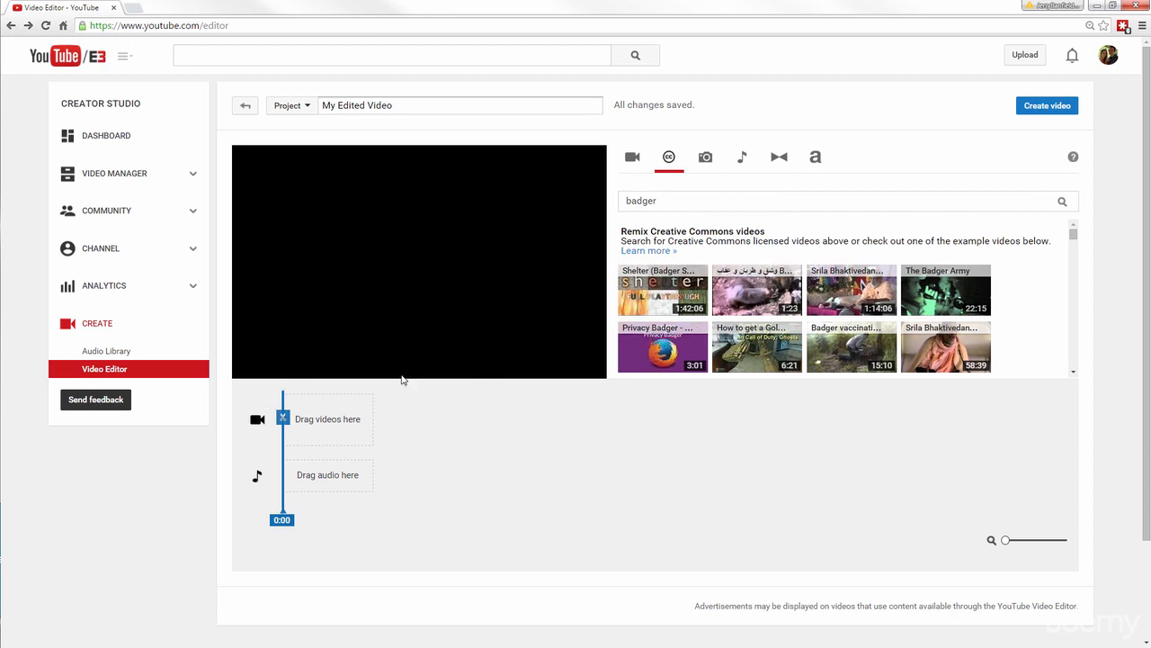
pyautogui.moveTo(115, 175)
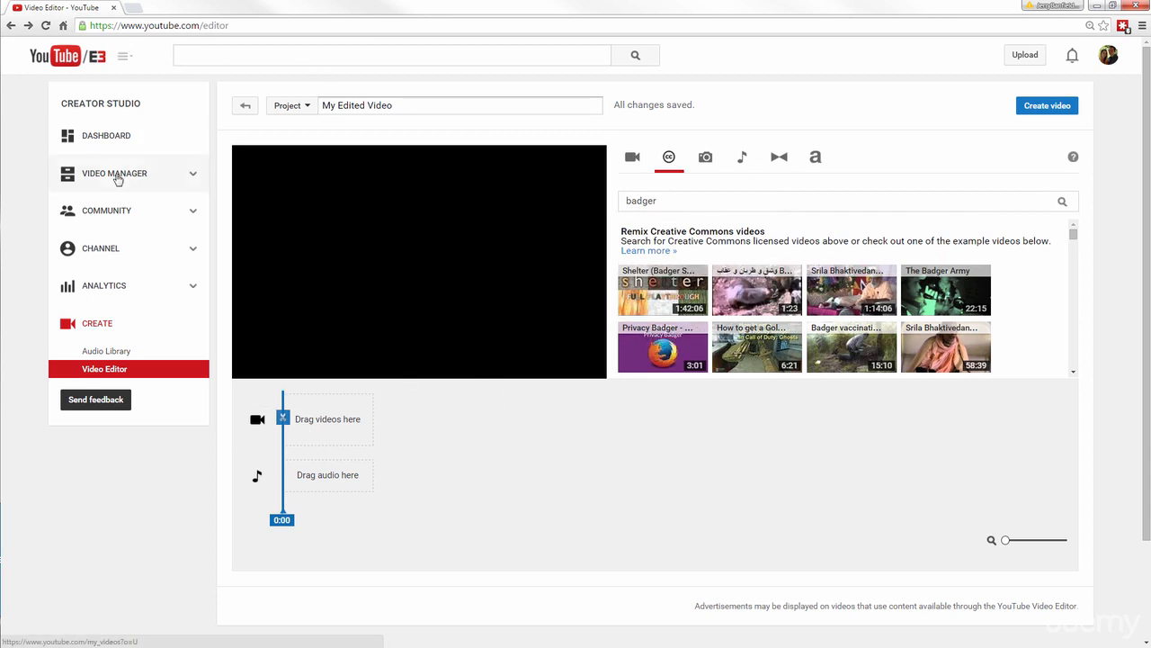
# Search Video Manager uploads for 'complete facebook ads tutorial'.
pyautogui.click(112, 173)
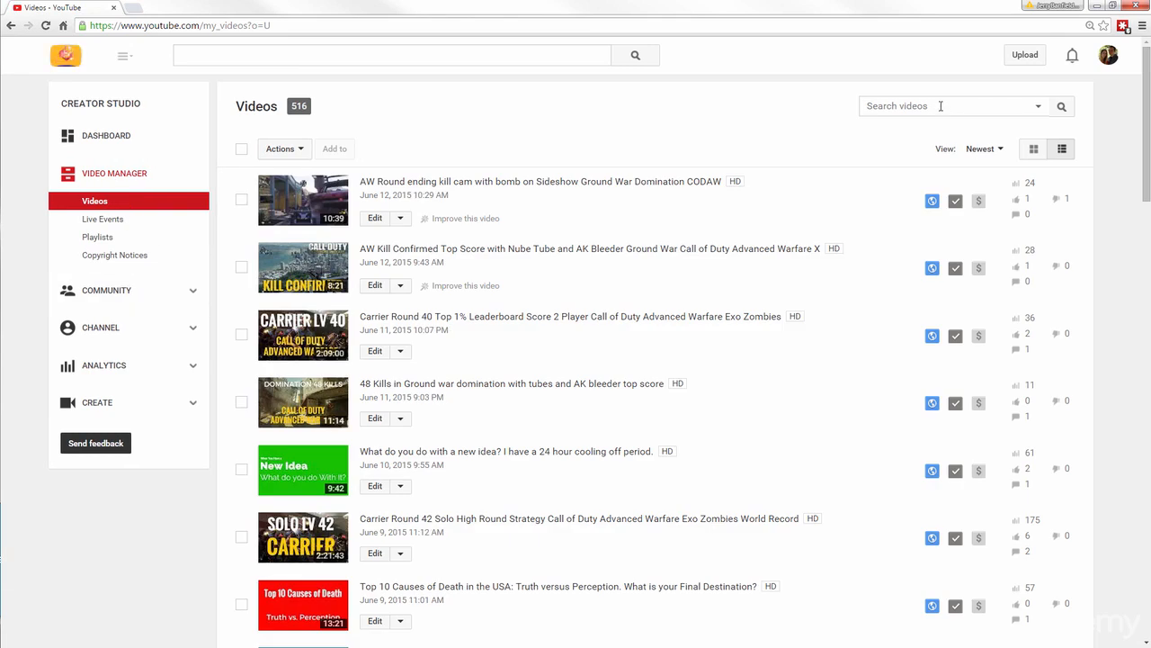
pyautogui.write('complete facebook ads')
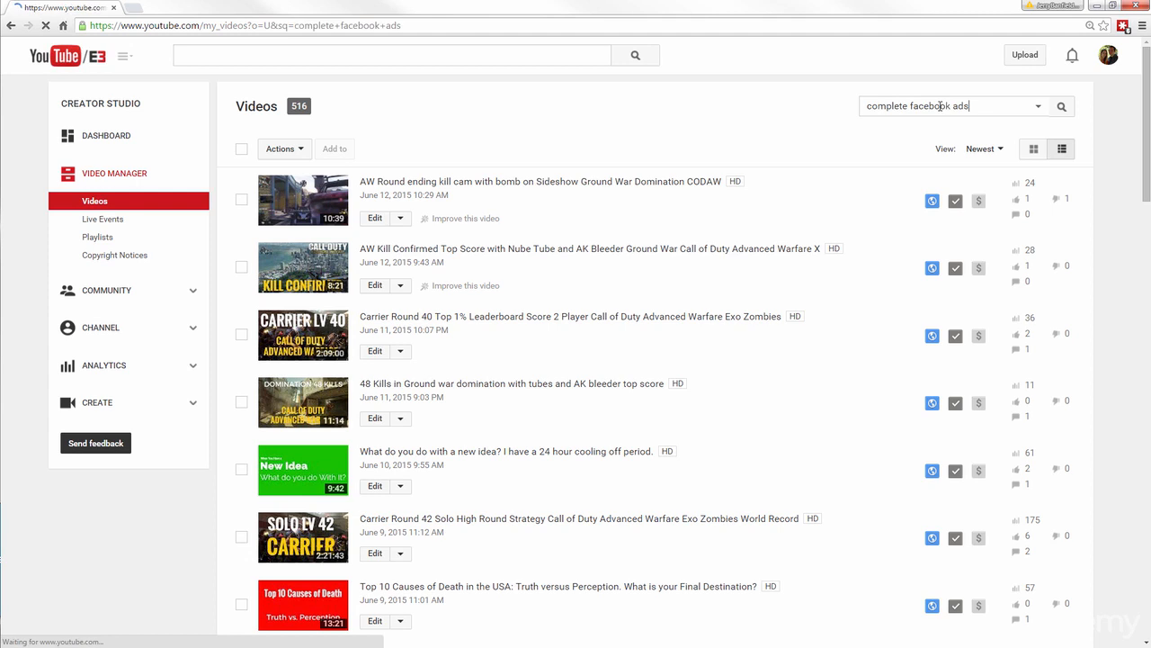
pyautogui.click(1061, 106)
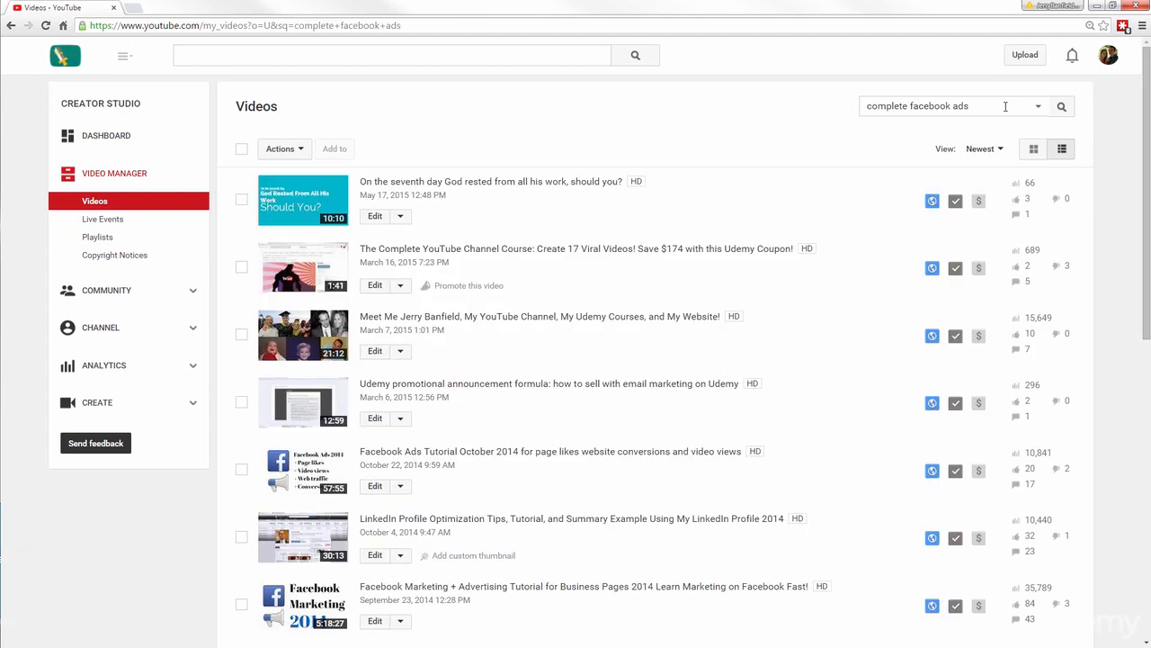
pyautogui.write('tutorial')
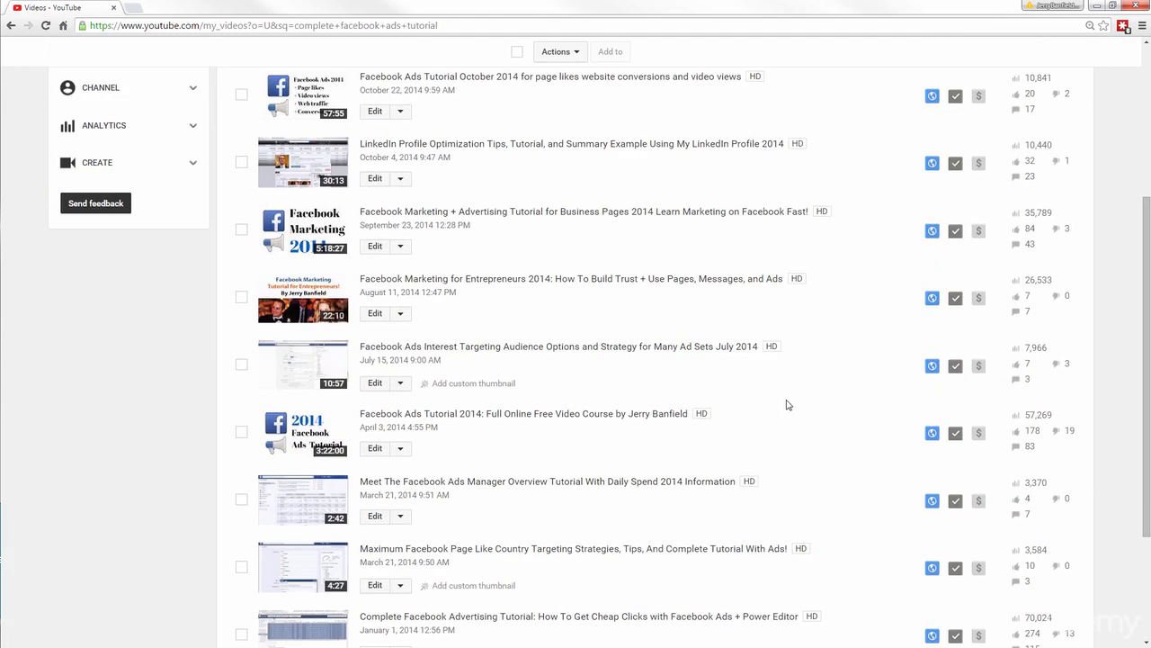
# Start the Facebook Advertising Tutorial MP4 download, then cancel it.
pyautogui.scroll(-3)
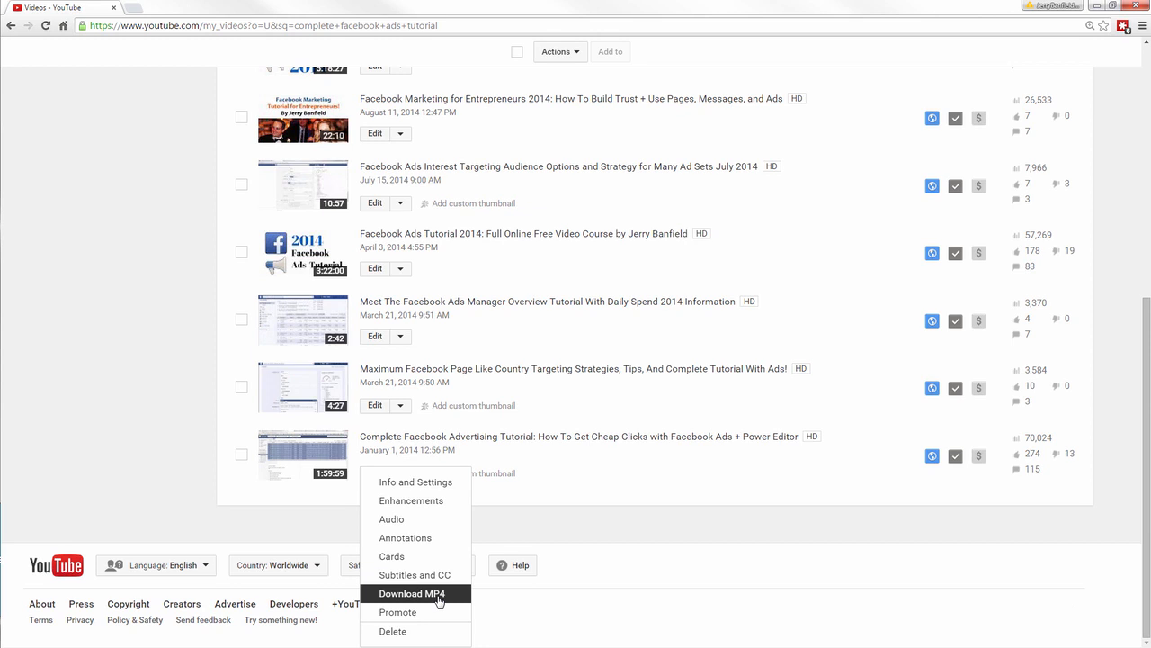
pyautogui.click(413, 592)
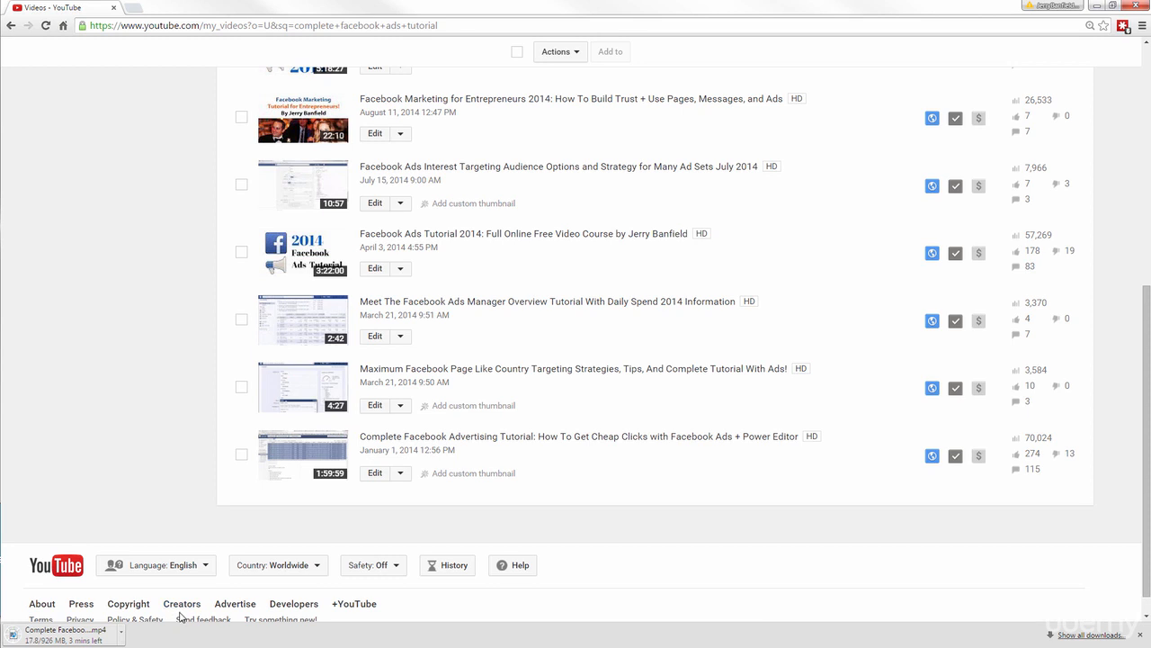
pyautogui.moveTo(837, 623)
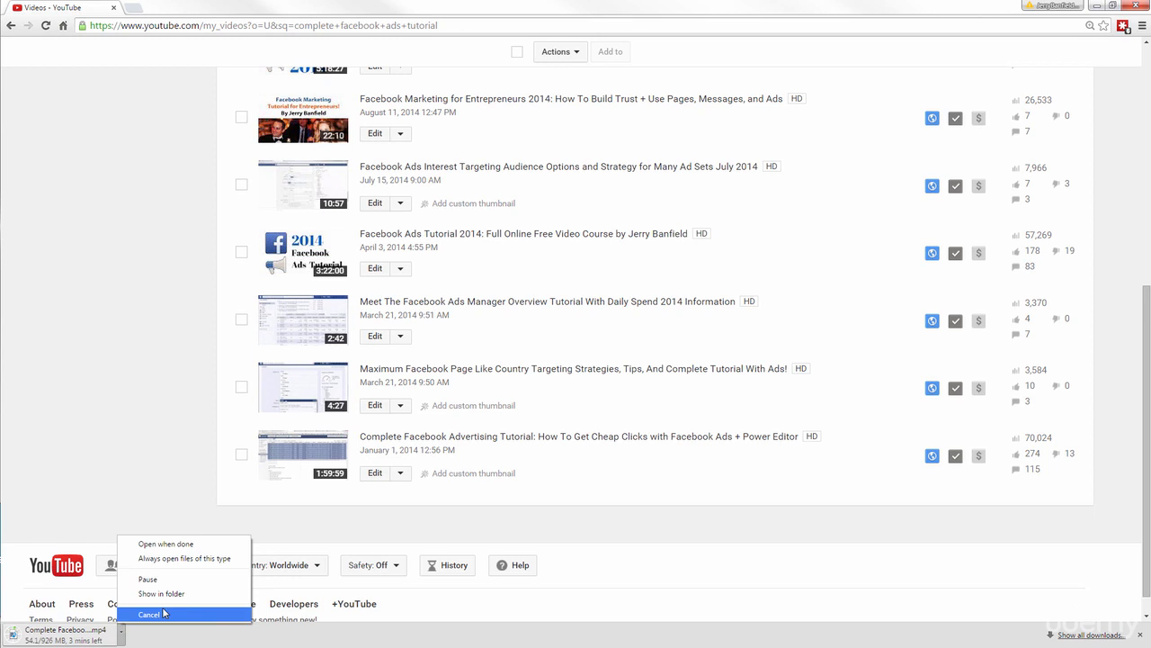
pyautogui.click(153, 612)
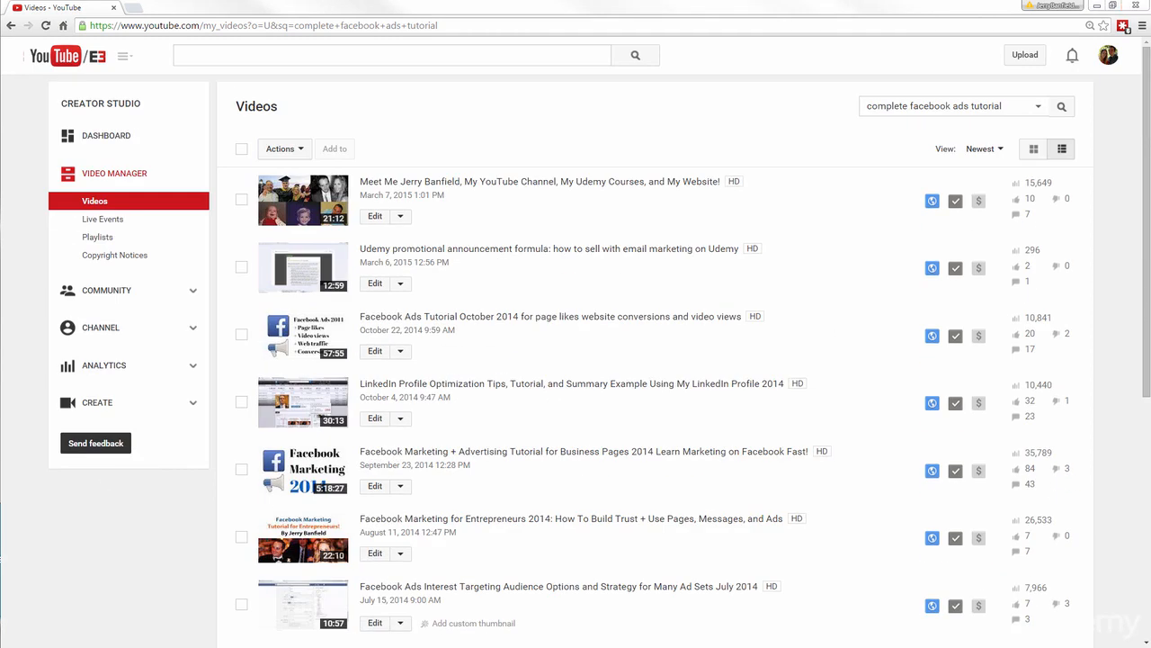
pyautogui.moveTo(120, 587)
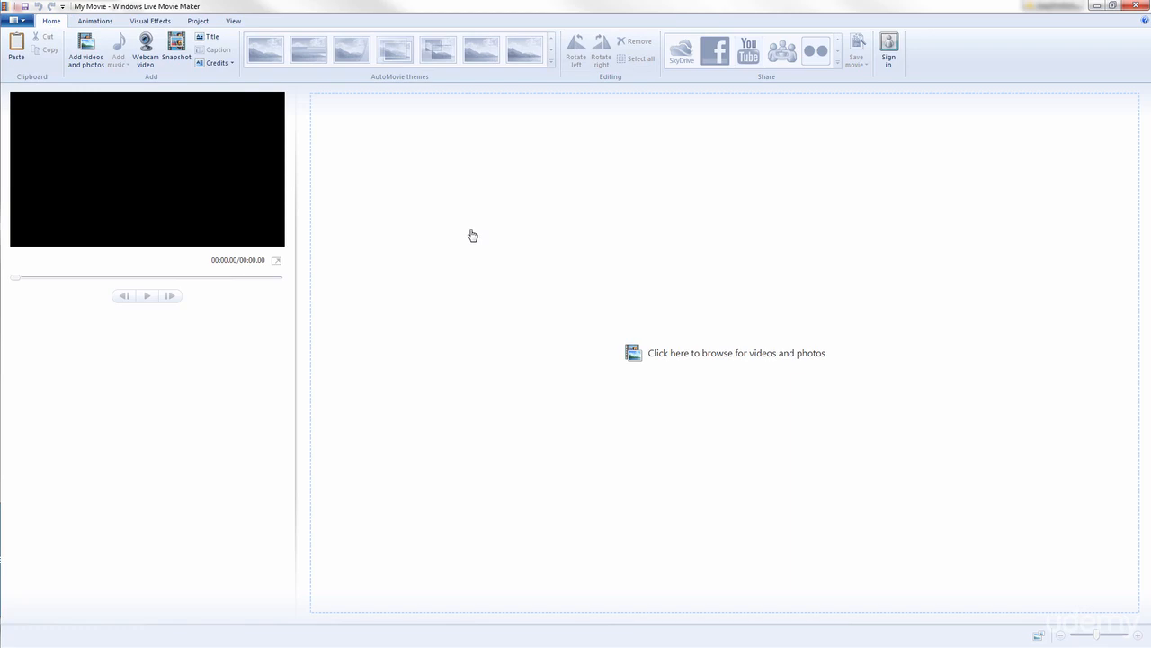
pyautogui.moveTo(87, 47)
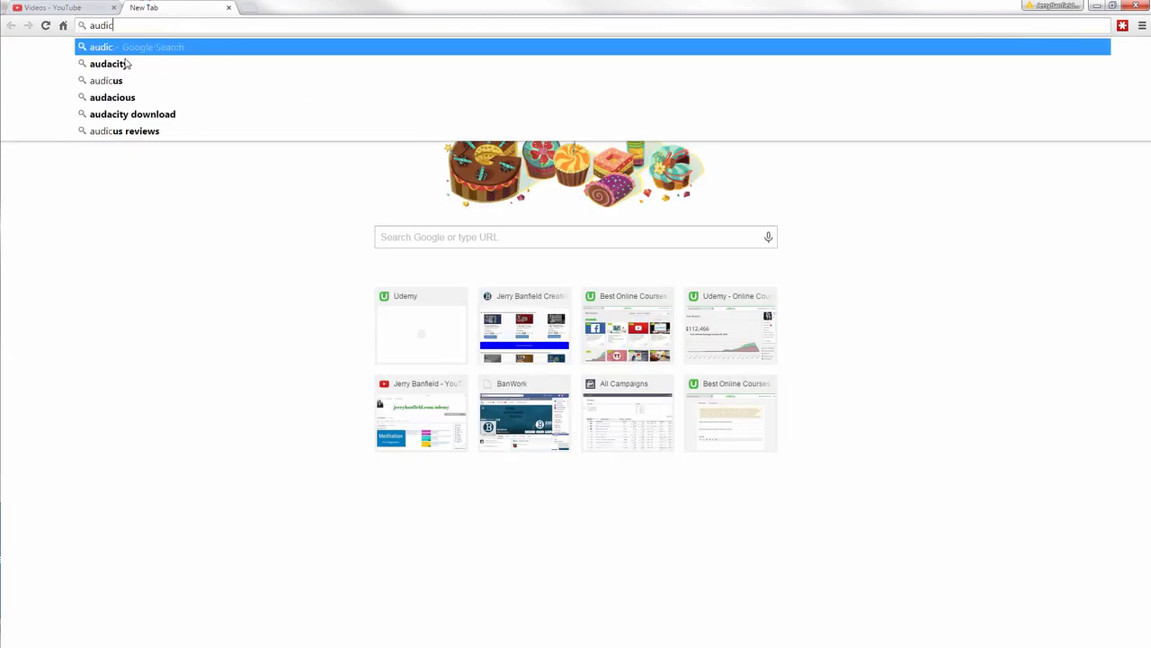
# Search Google for Audacity, then return to the YouTube uploads list.
pyautogui.click(107, 64)
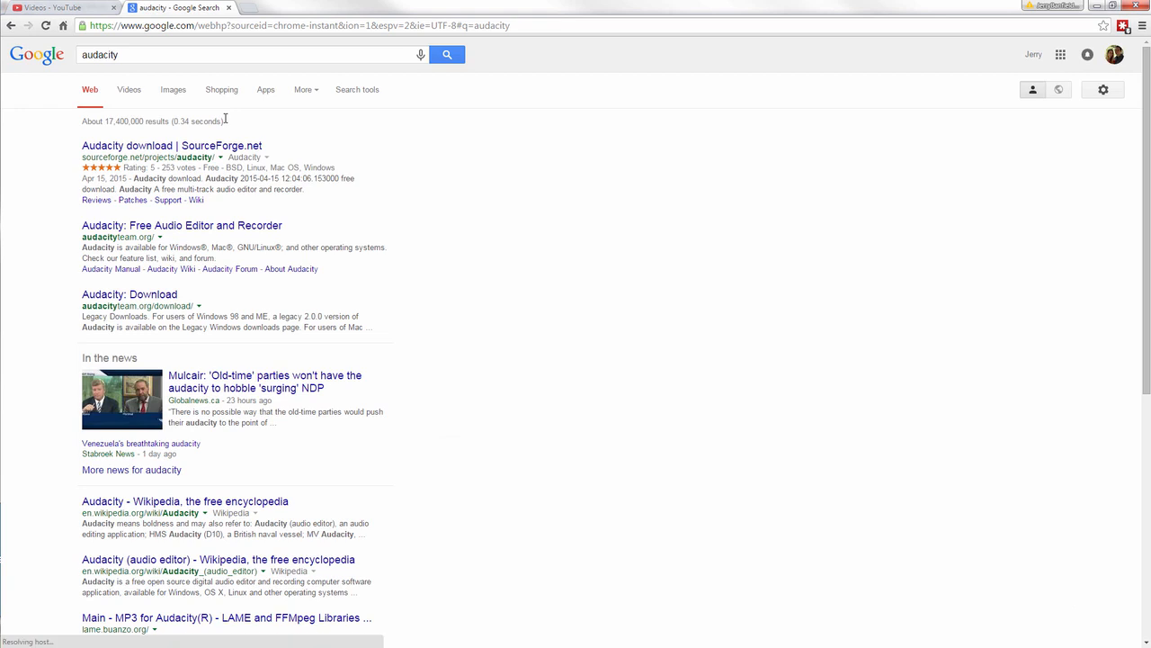
pyautogui.click(49, 7)
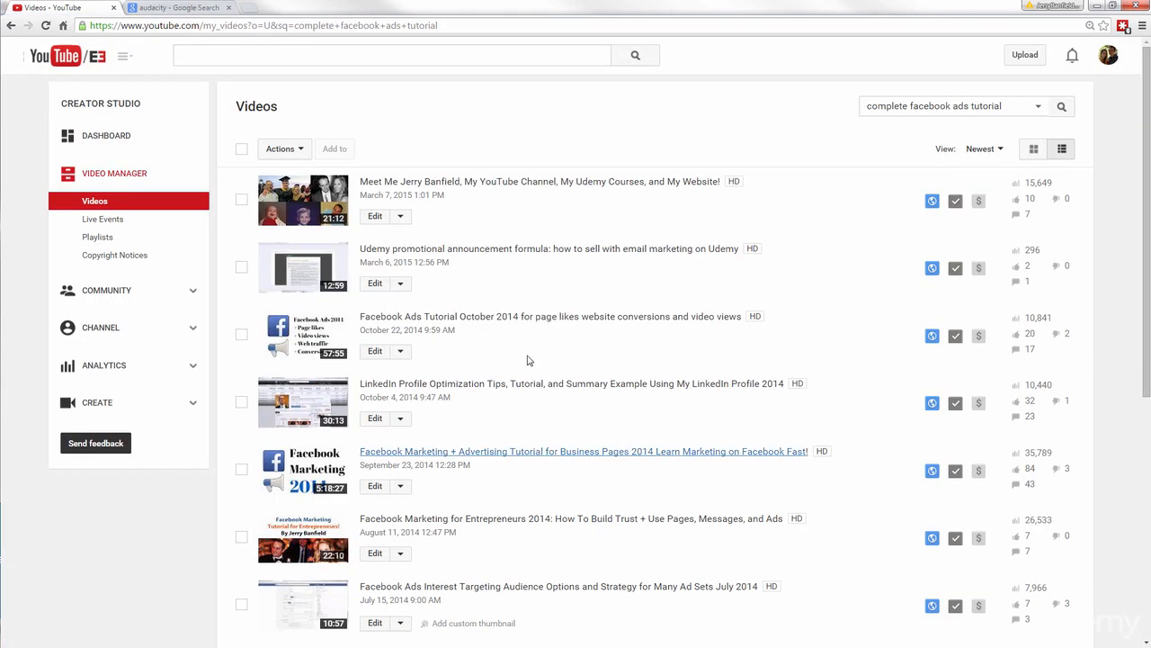
pyautogui.scroll(-3)
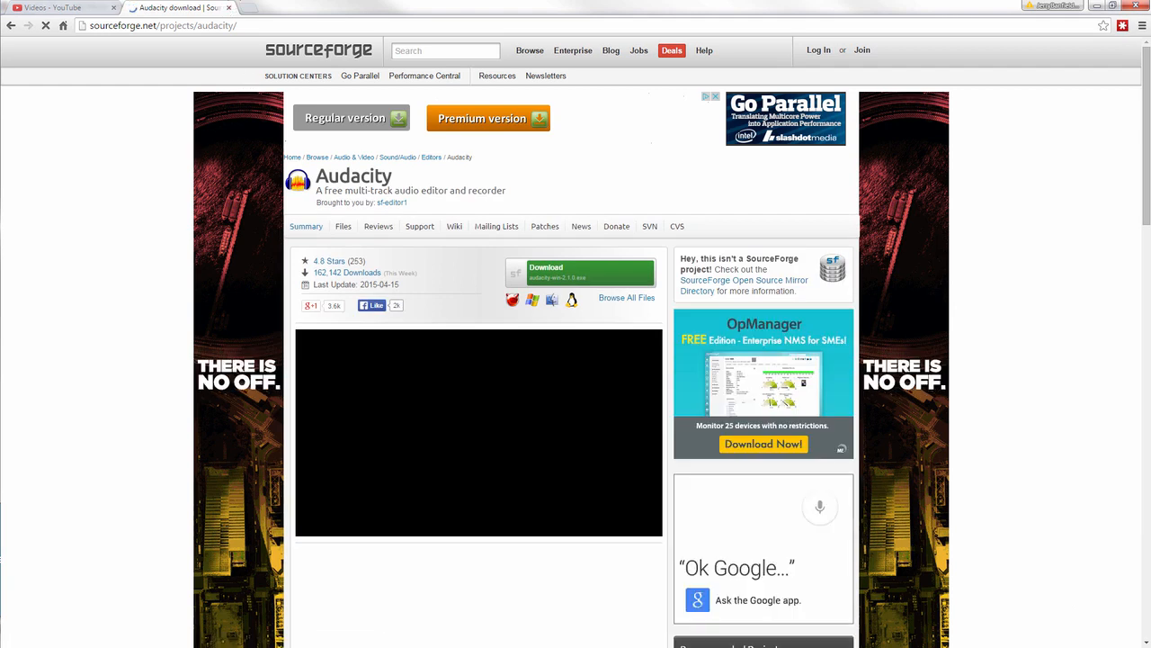
pyautogui.click(54, 8)
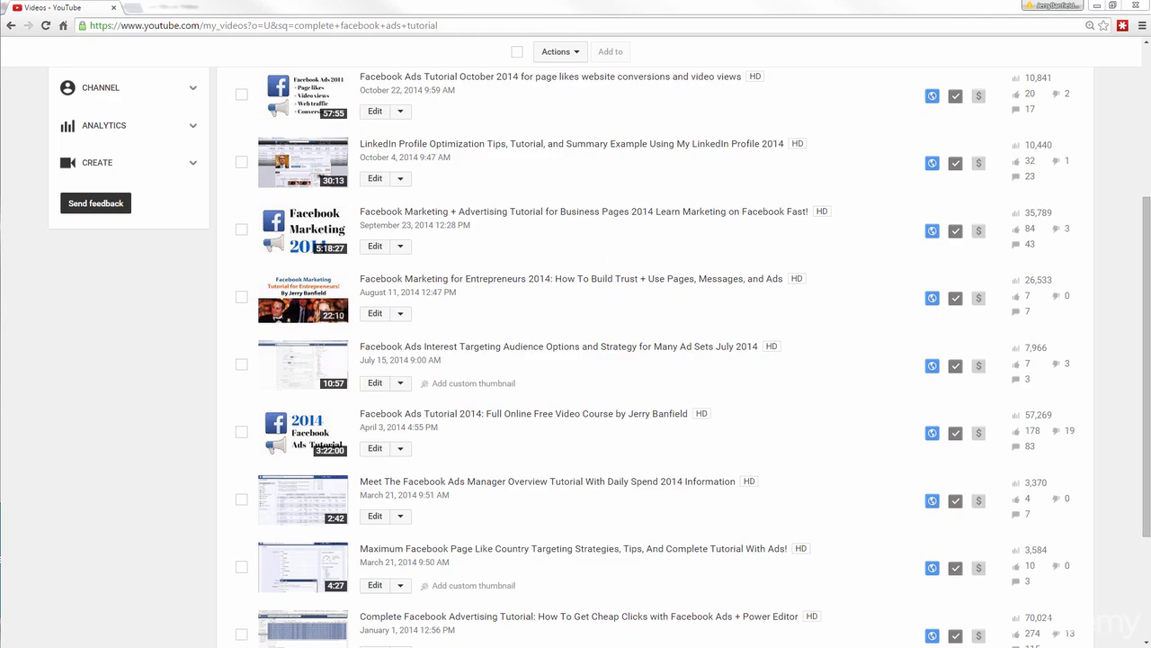